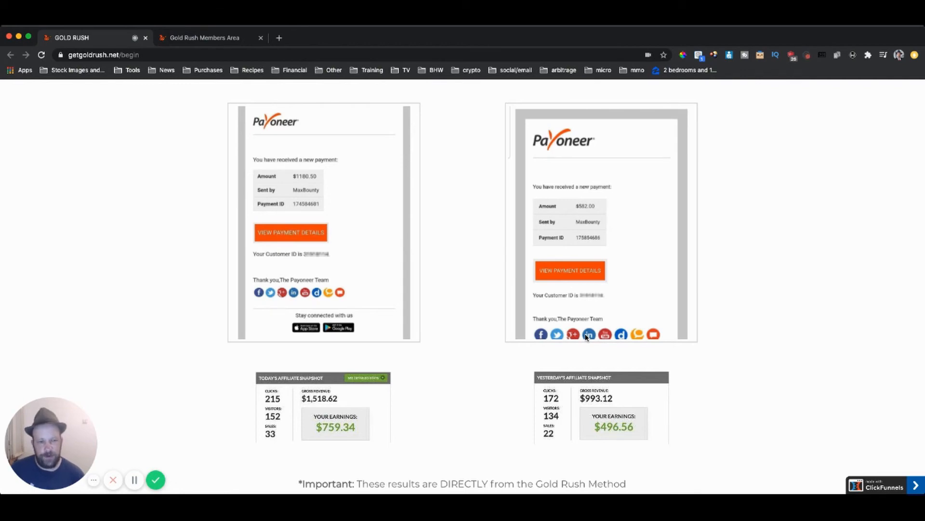
Step: Switch to the Gold Rush Members Area tab showing the Snapchat lesson list
left_click(203, 37)
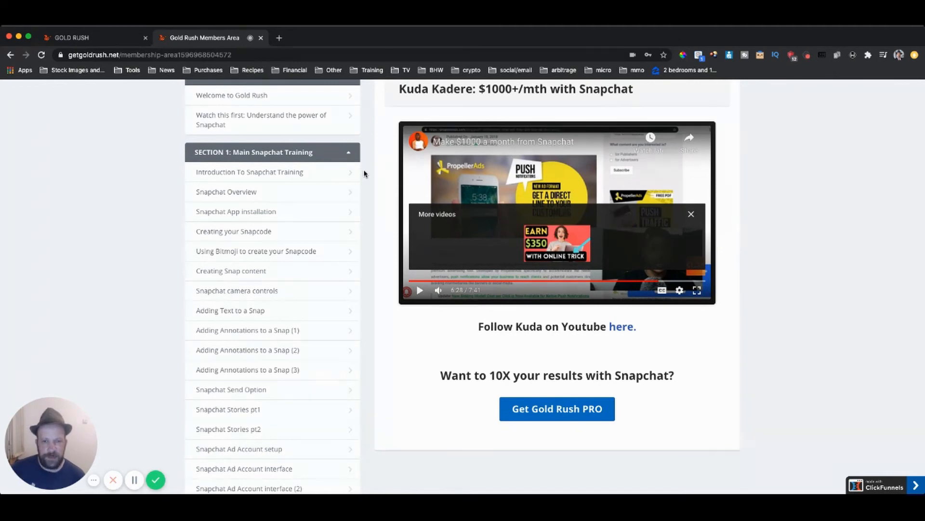
scroll("down", 3)
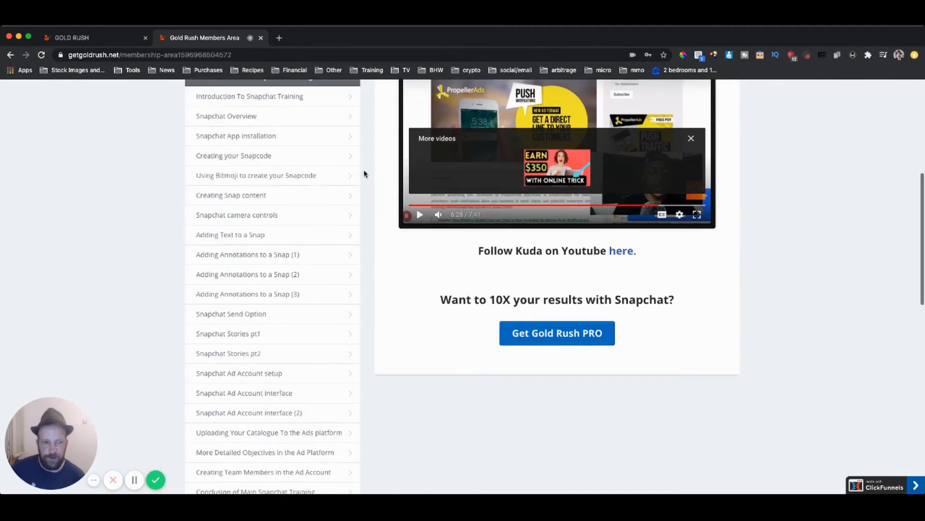
scroll("down", 3)
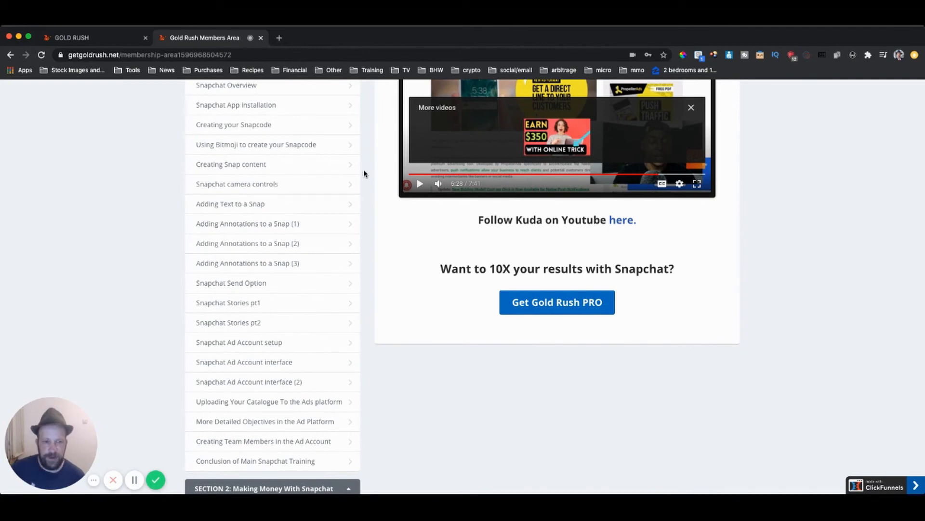
scroll("down", 3)
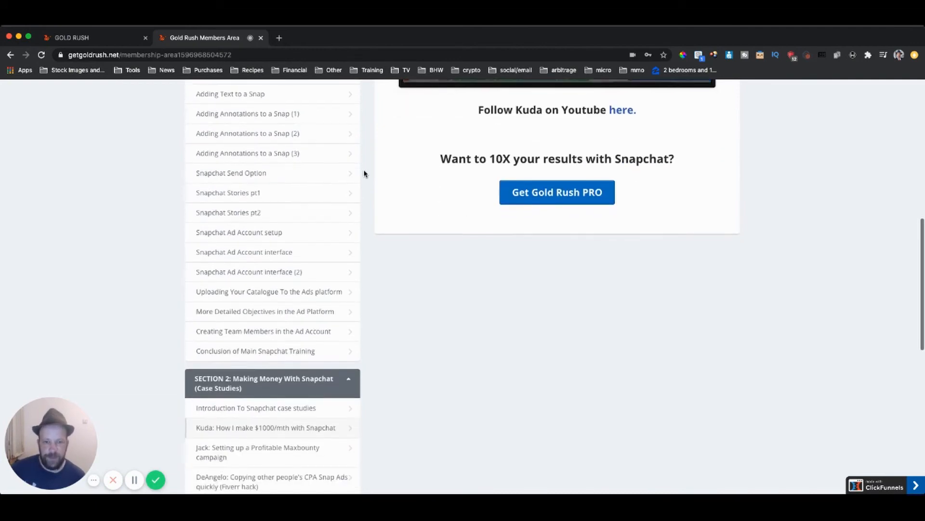
scroll("down", 3)
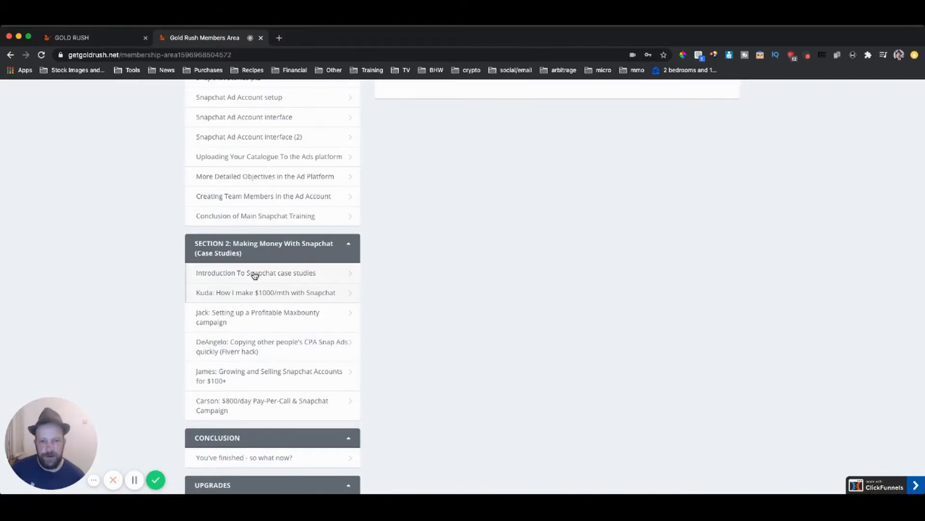
mouse_move(265, 278)
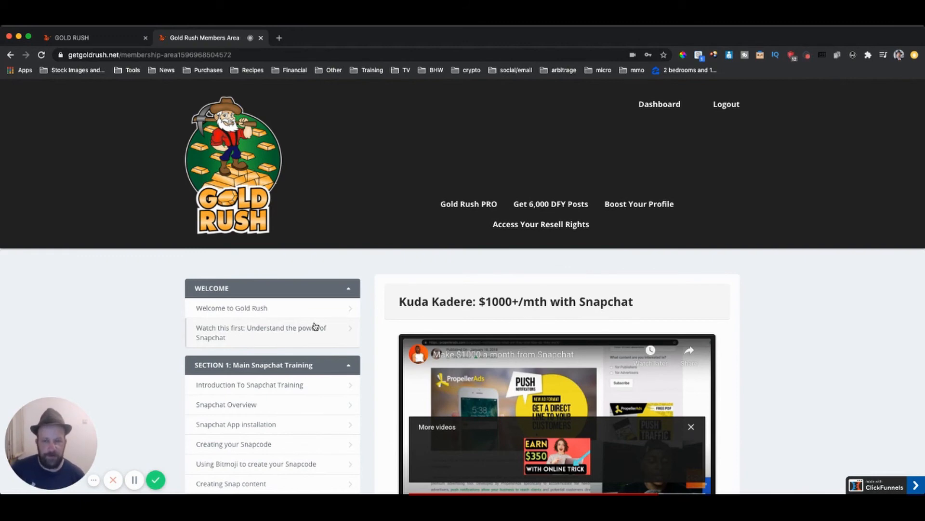
Step: Scroll past Upgrades and expand 'FREE TRAFFIC BONUSES (You're Welcome)' to list Bing through Instagram trainings
scroll("down", 3)
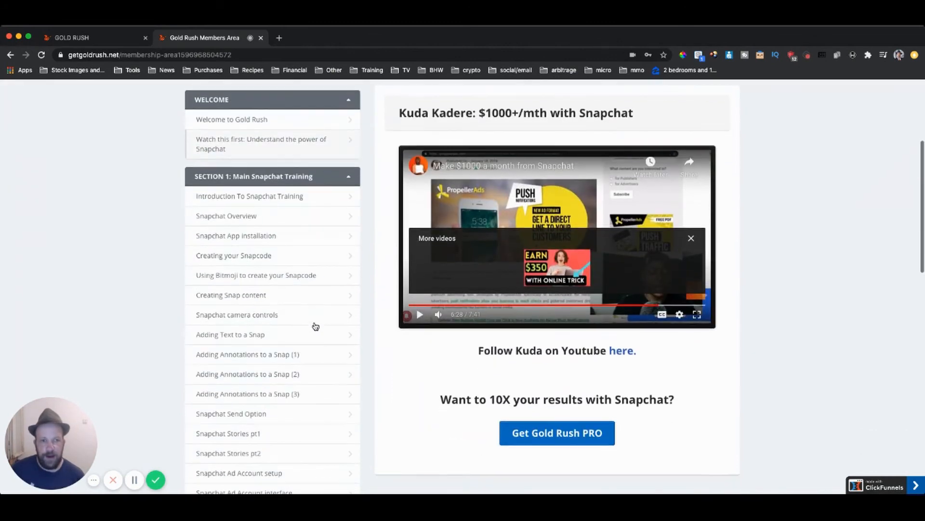
scroll("down", 3)
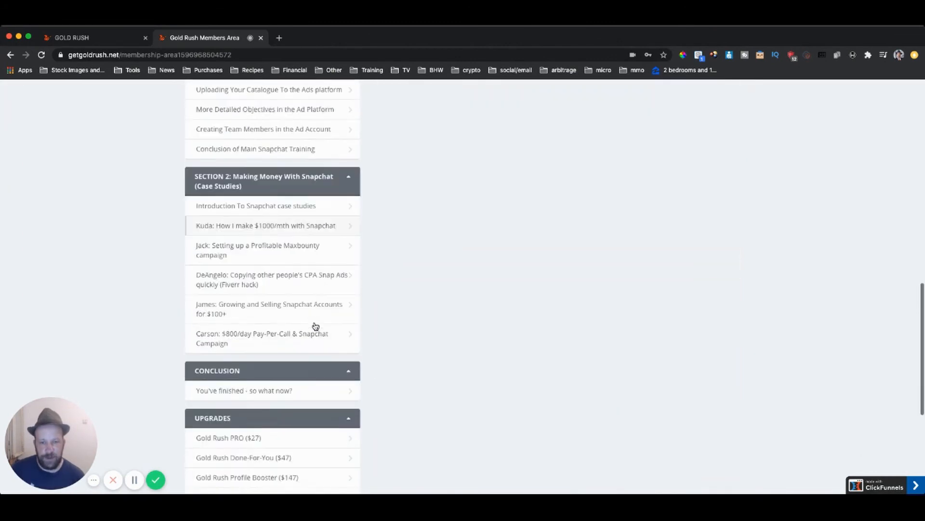
scroll("down", 3)
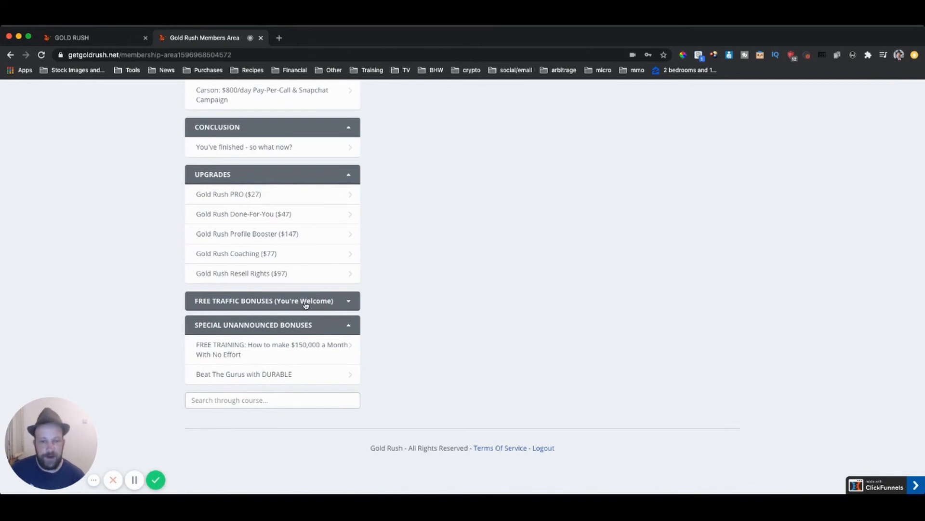
left_click(264, 300)
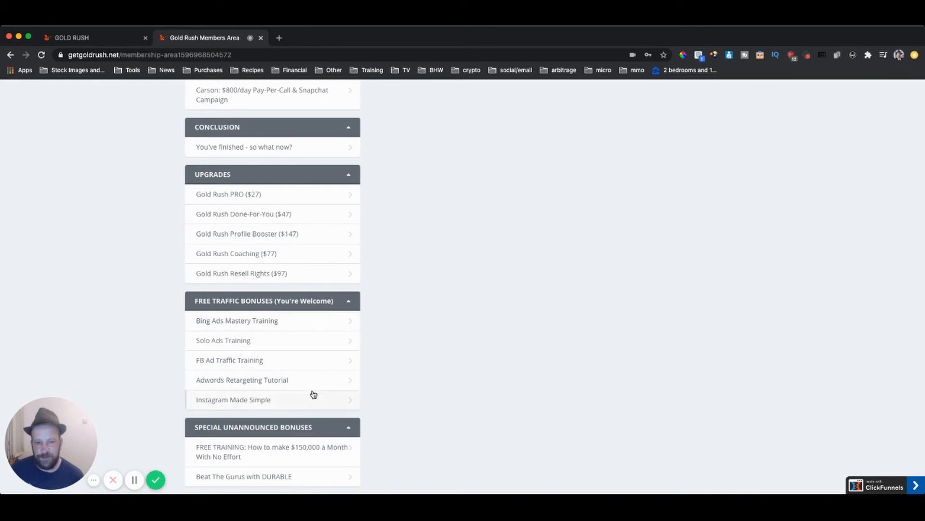
mouse_move(313, 396)
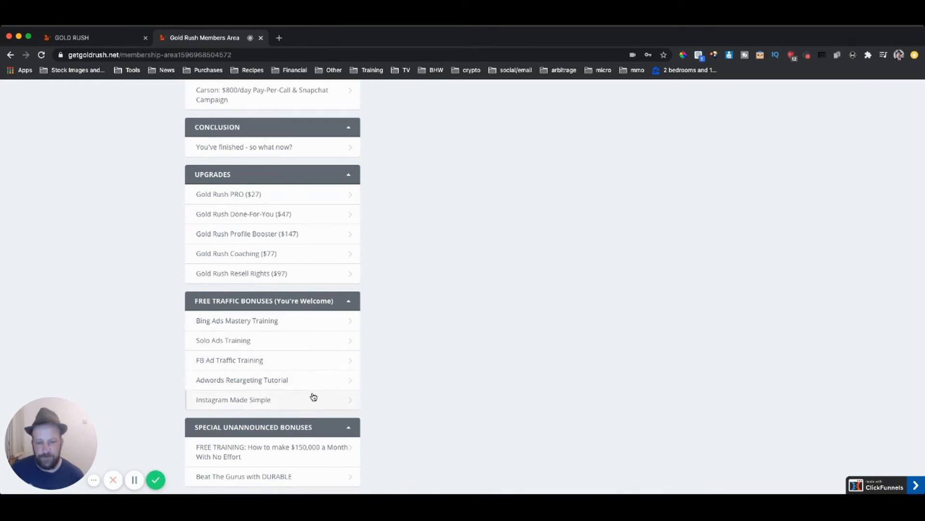